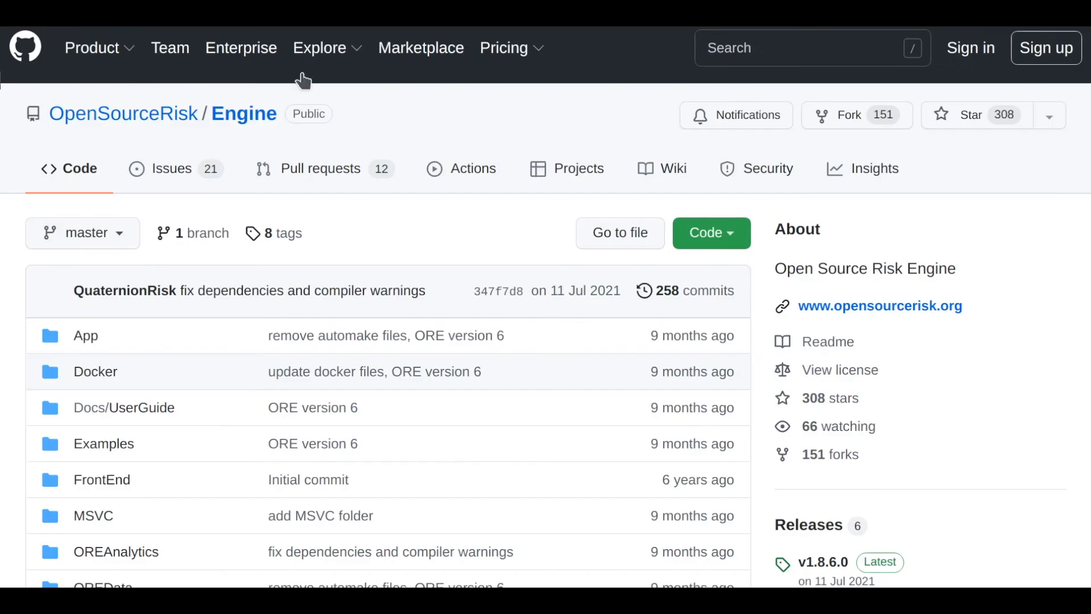
Step: Browse the OpenSourceRisk Engine repo's Examples folder and pick out Example_3
scroll("down", 3)
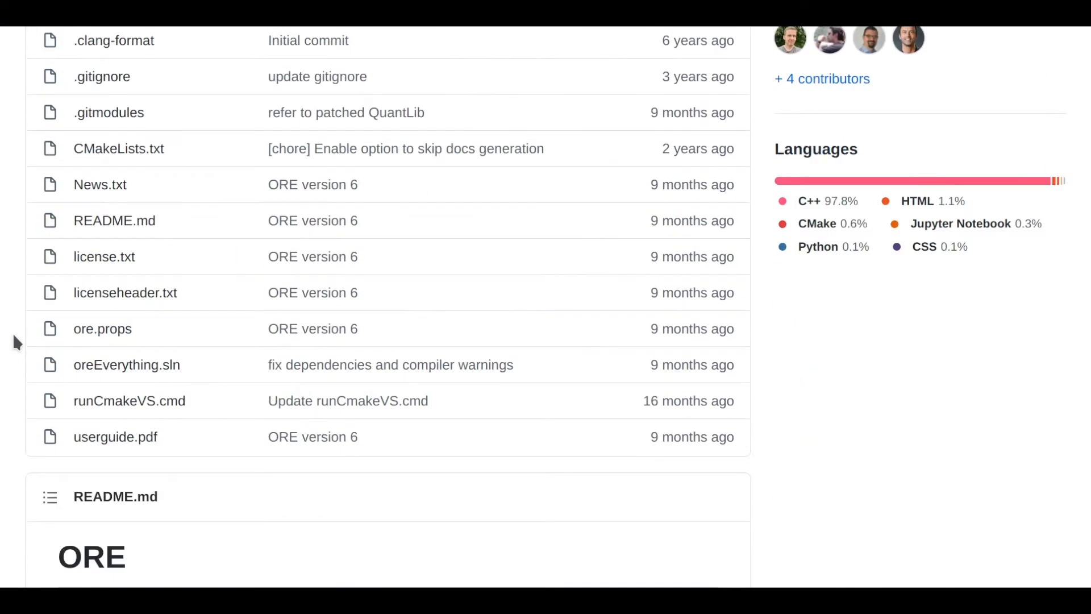
scroll("down", 3)
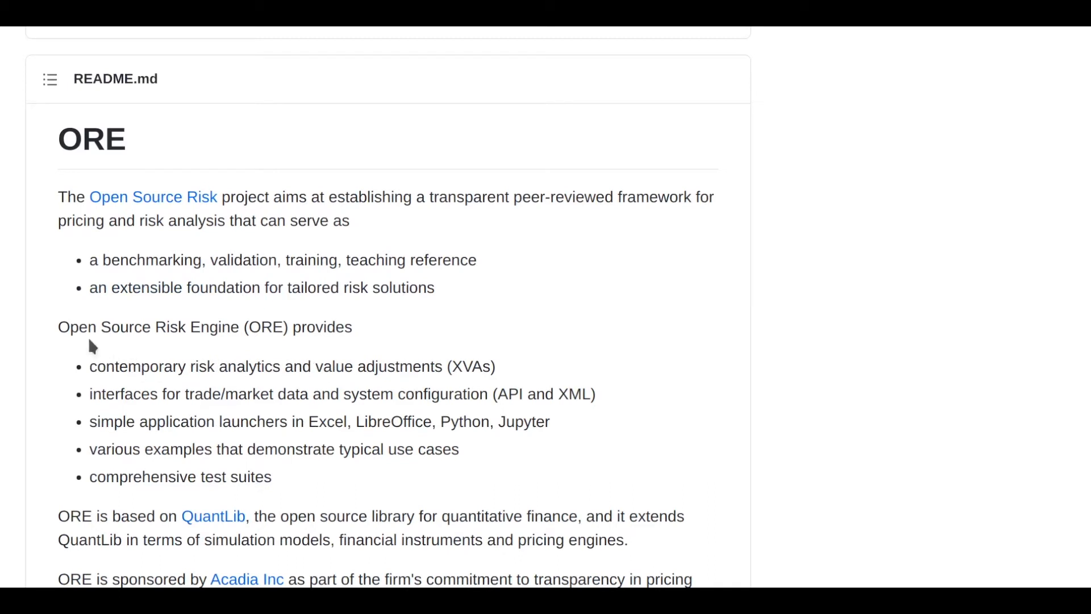
left_click_drag(58, 326, 351, 326)
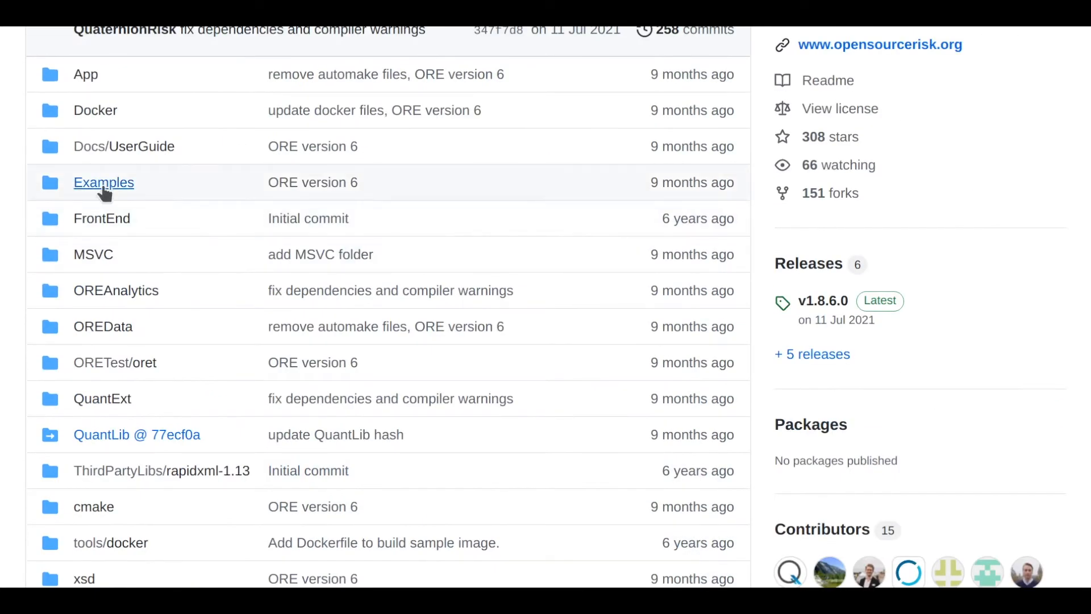
left_click(103, 182)
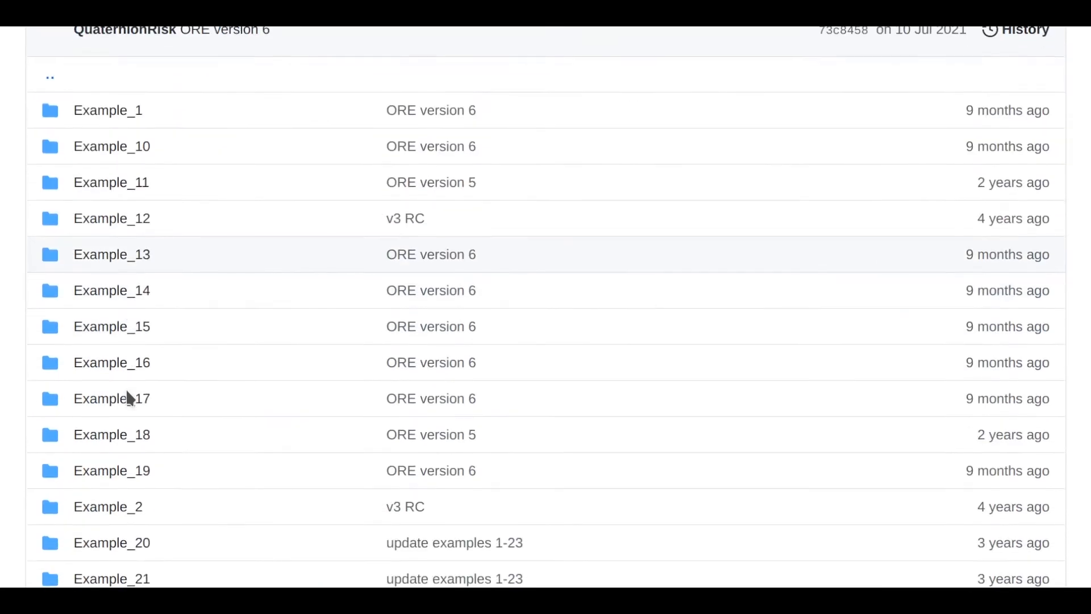
scroll("down", 3)
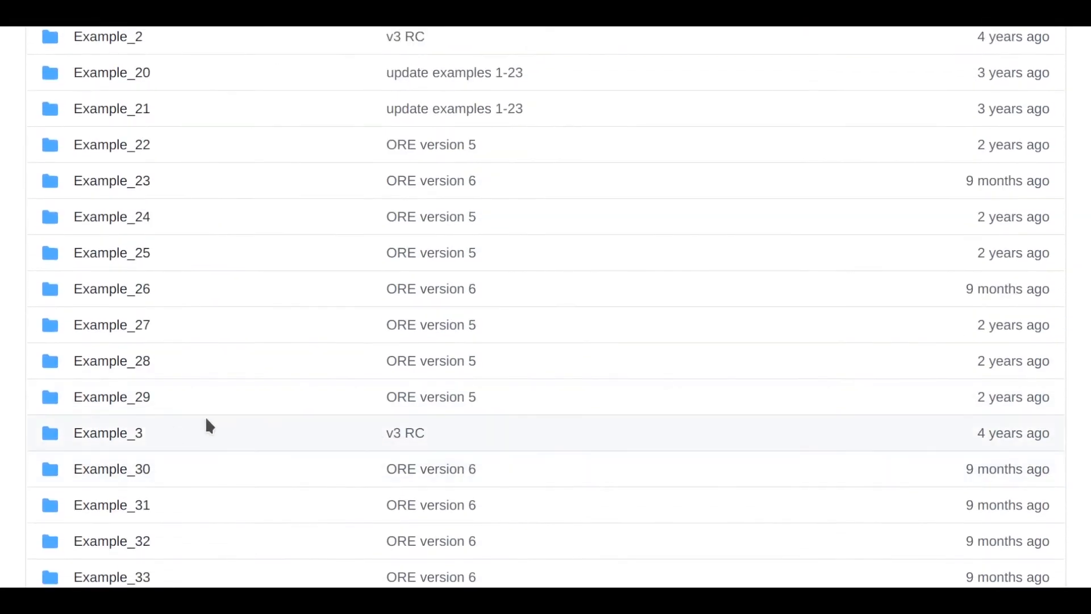
double_click(404, 431)
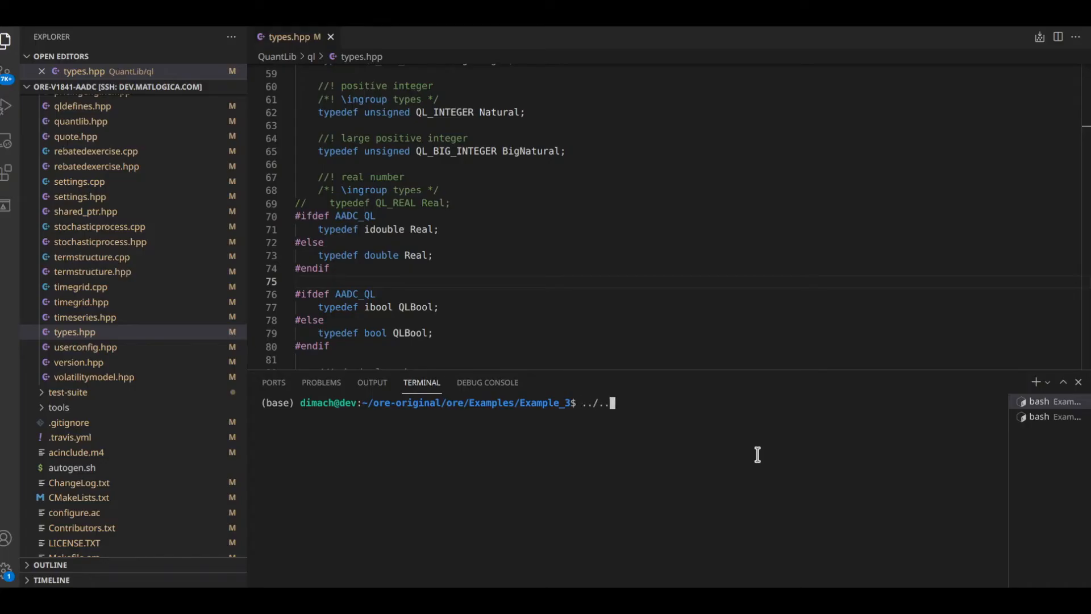
Step: Run ../../build/App/ore Input/ore.xml on Example_3 in the terminal
type("/build/App/")
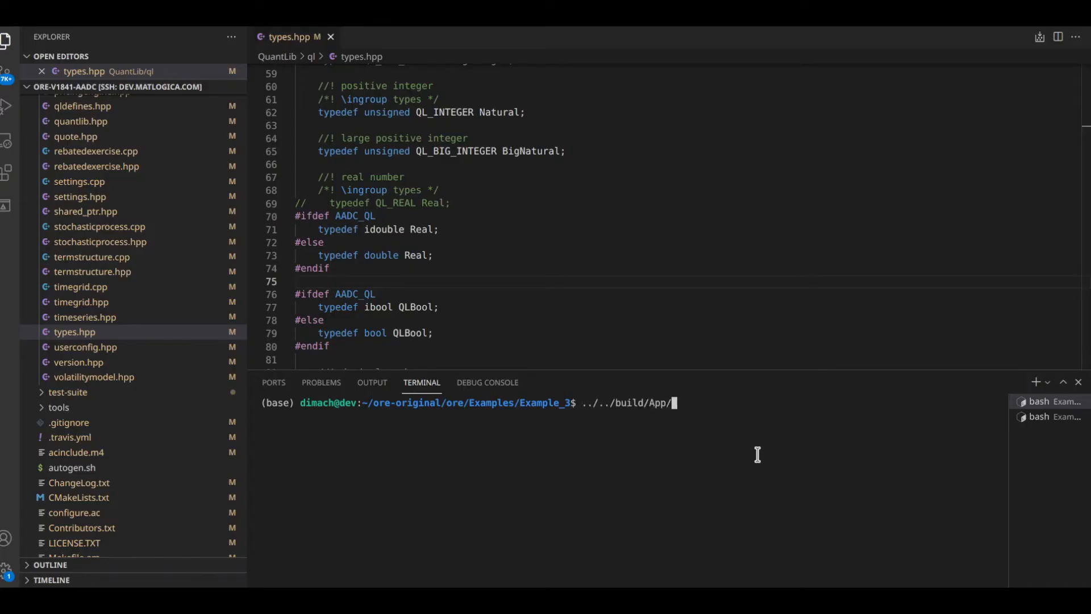
type("ore Input/ore.xml")
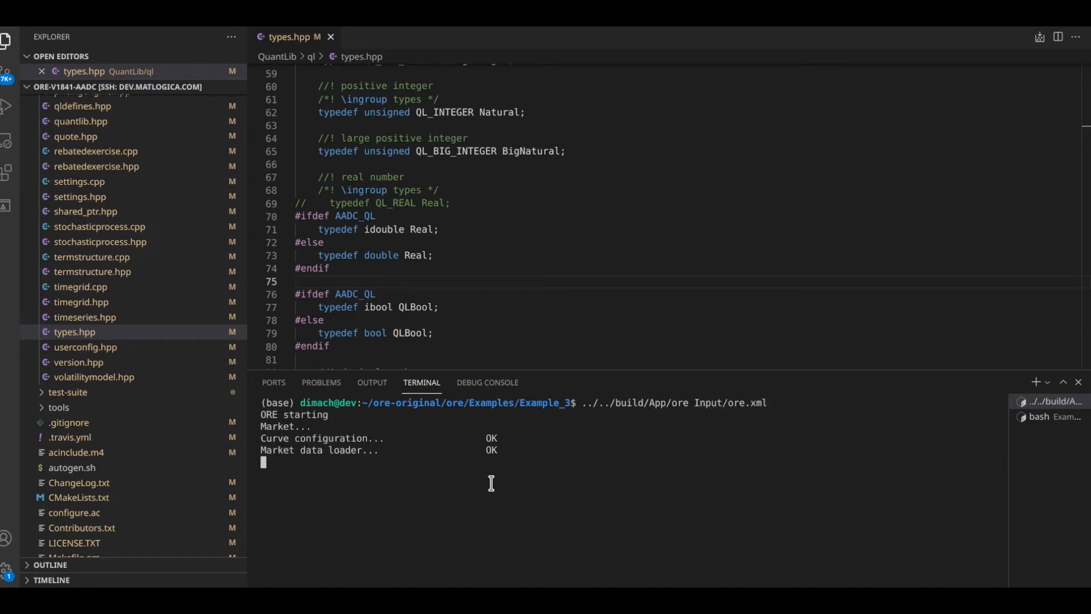
mouse_move(856, 444)
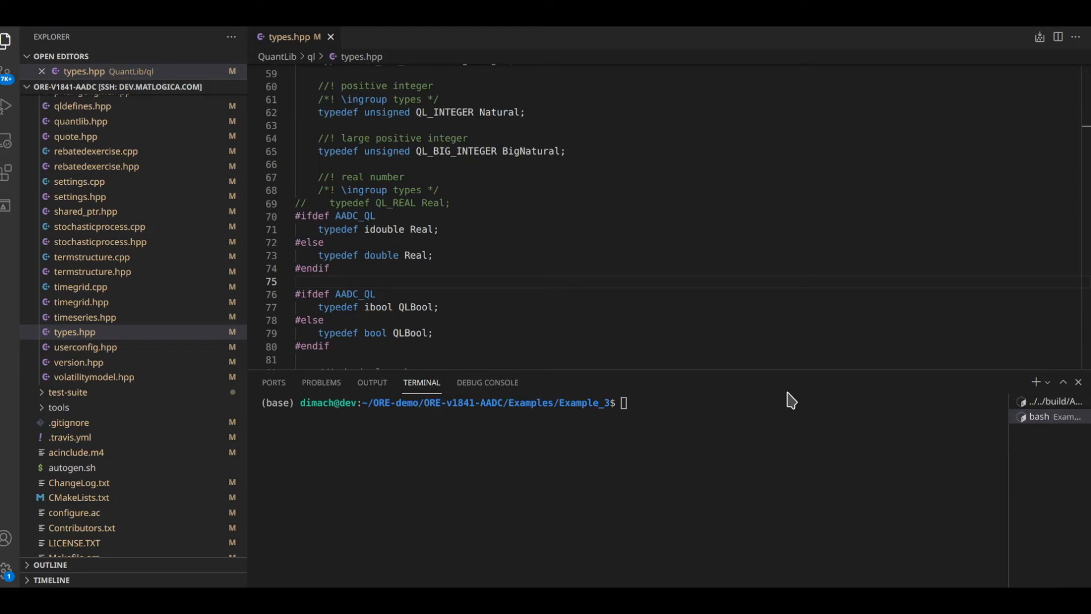
Step: Run the AADC build with ../../build/App/ore Input/ore.xml in the AADC terminal
type("..")
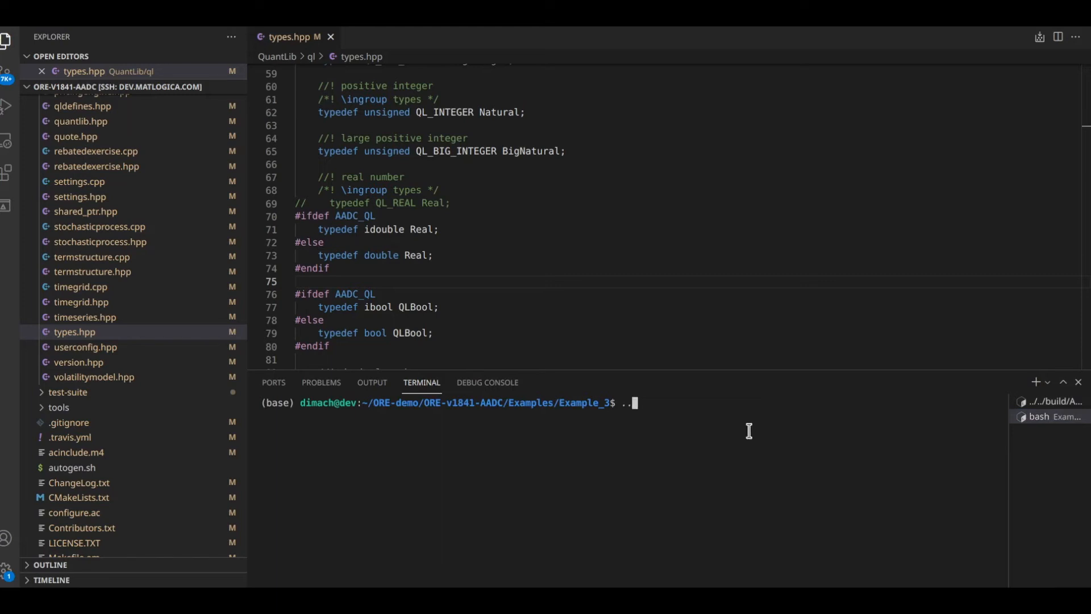
type("/build")
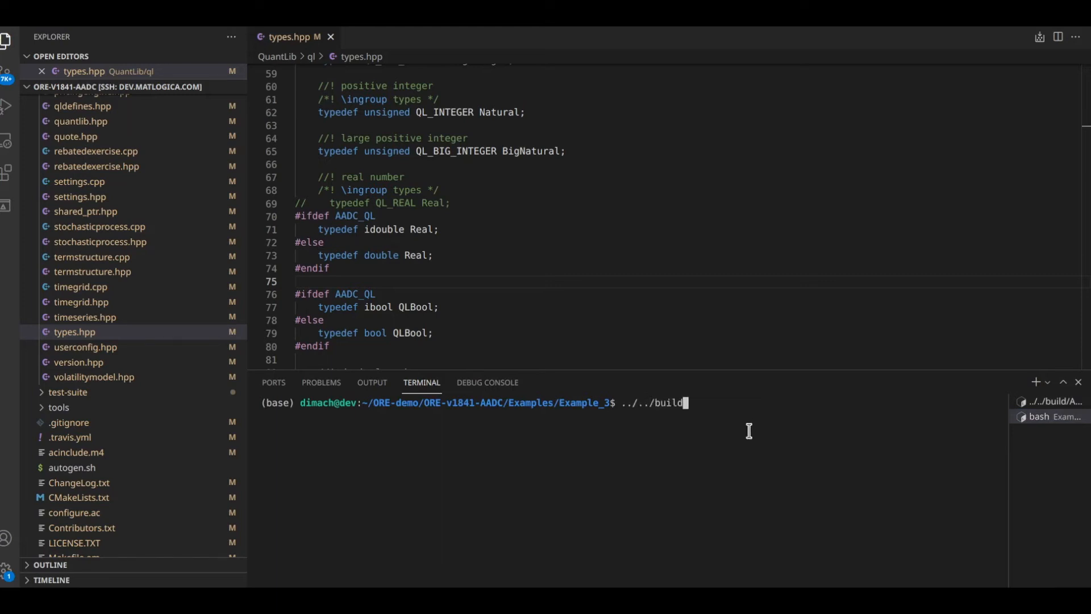
type("/App/ore")
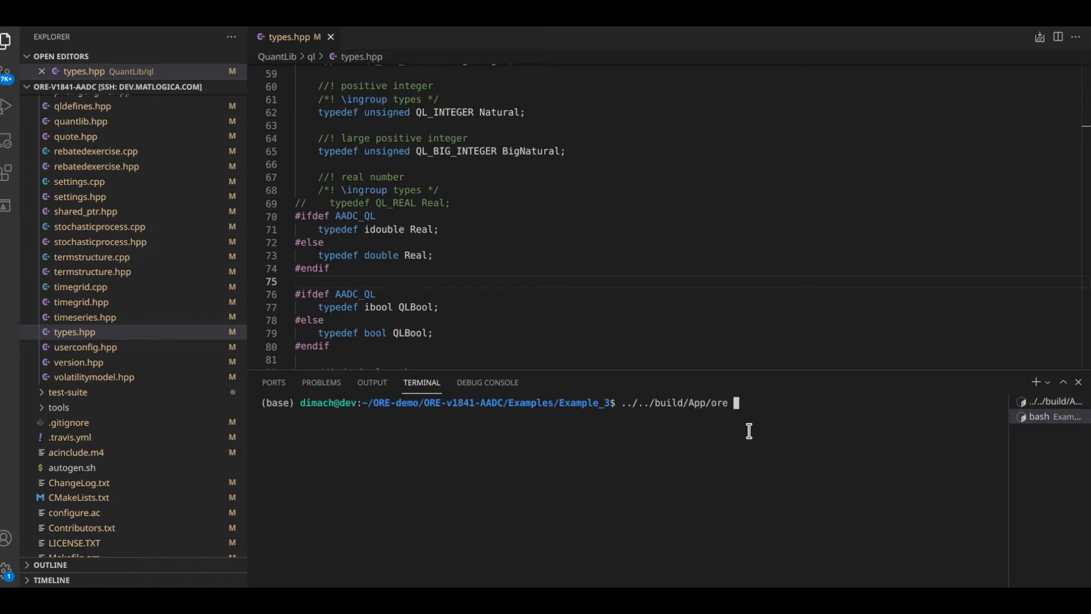
type("Input/ore.xml")
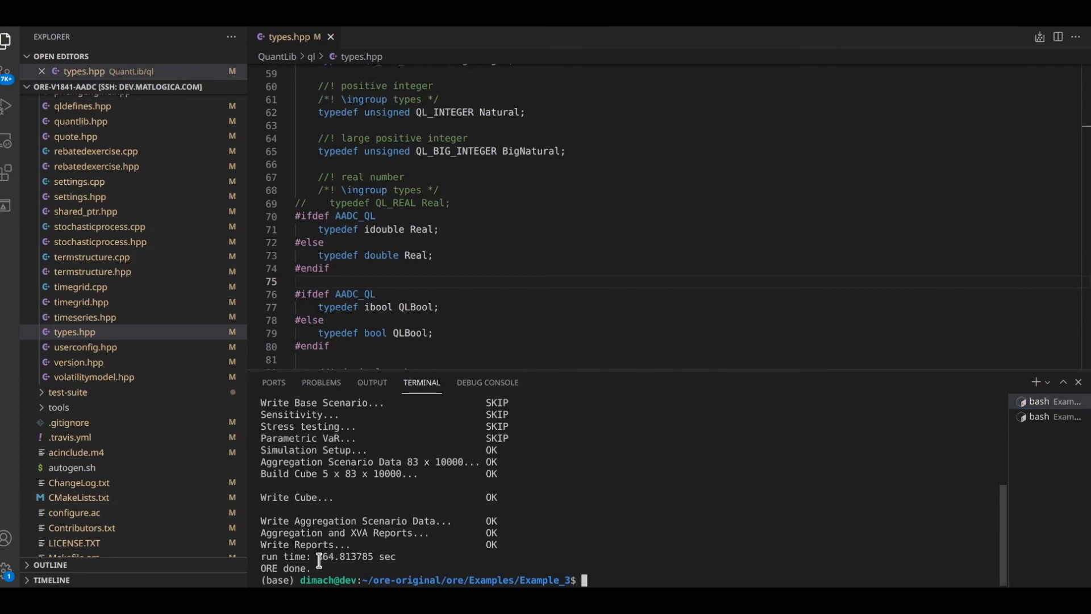
Step: Highlight the 364.8-second run time figure in the terminal output
double_click(351, 556)
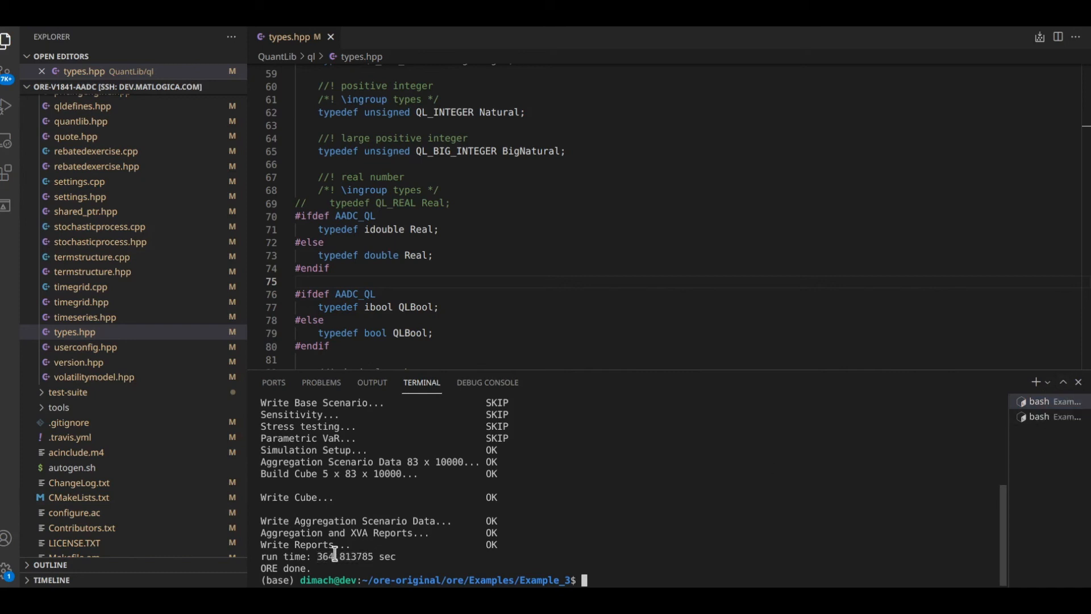
double_click(344, 555)
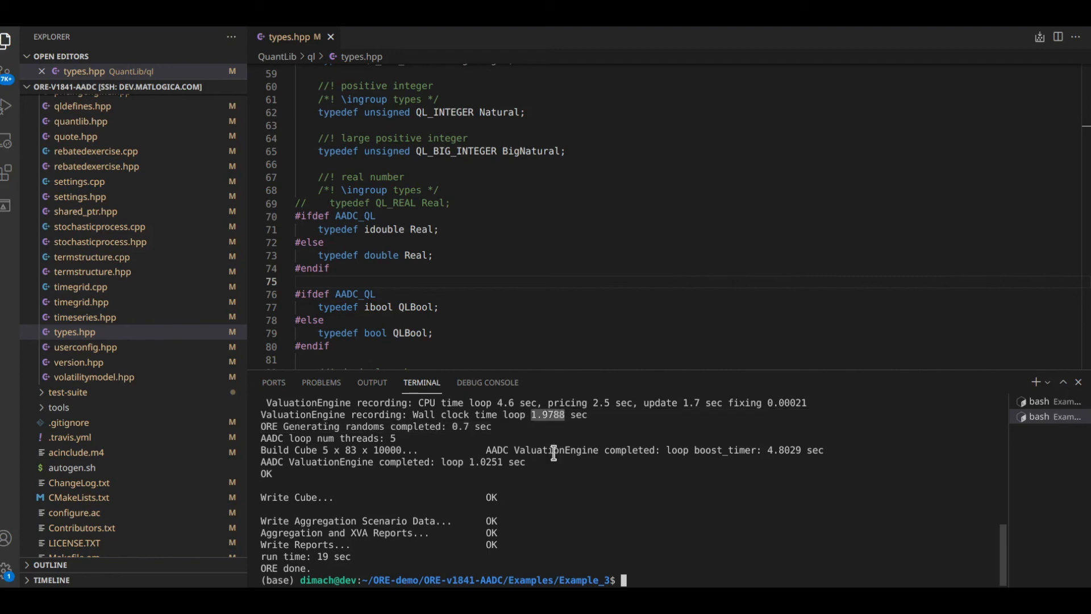
mouse_move(564, 483)
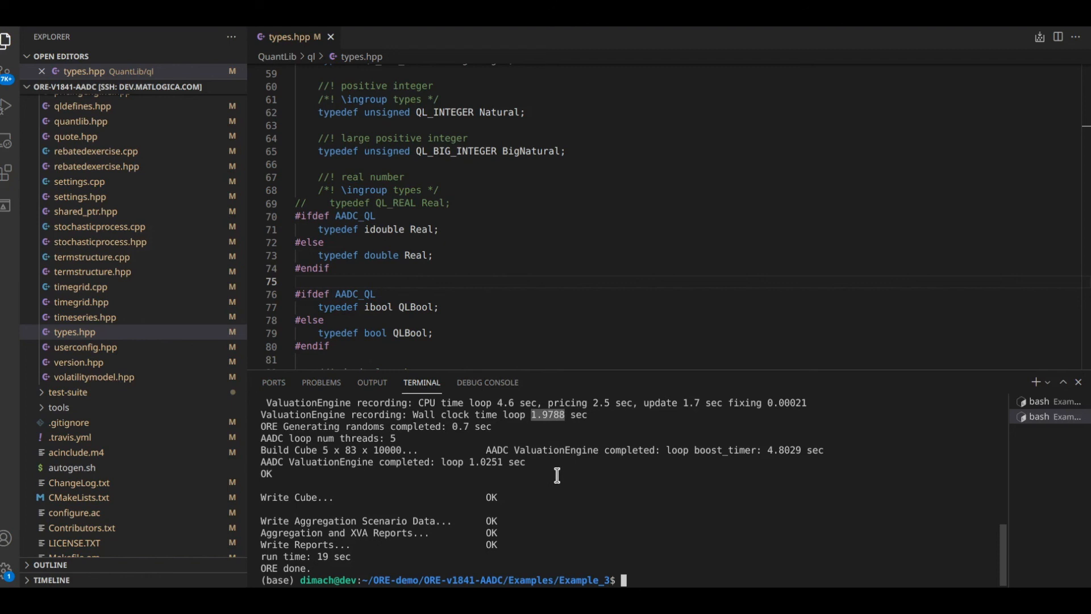
mouse_move(564, 427)
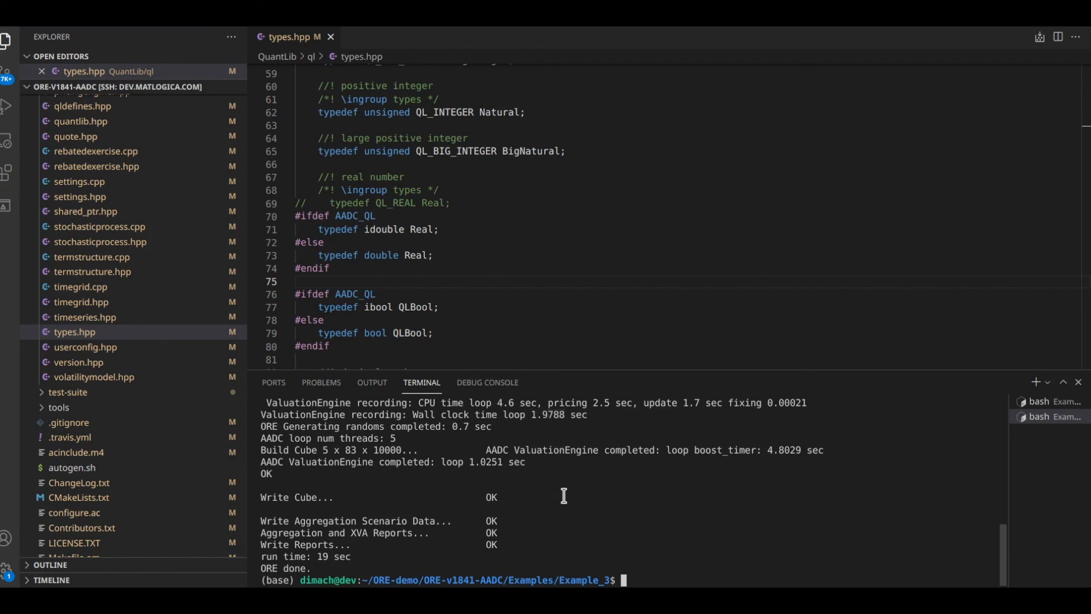
mouse_move(37, 307)
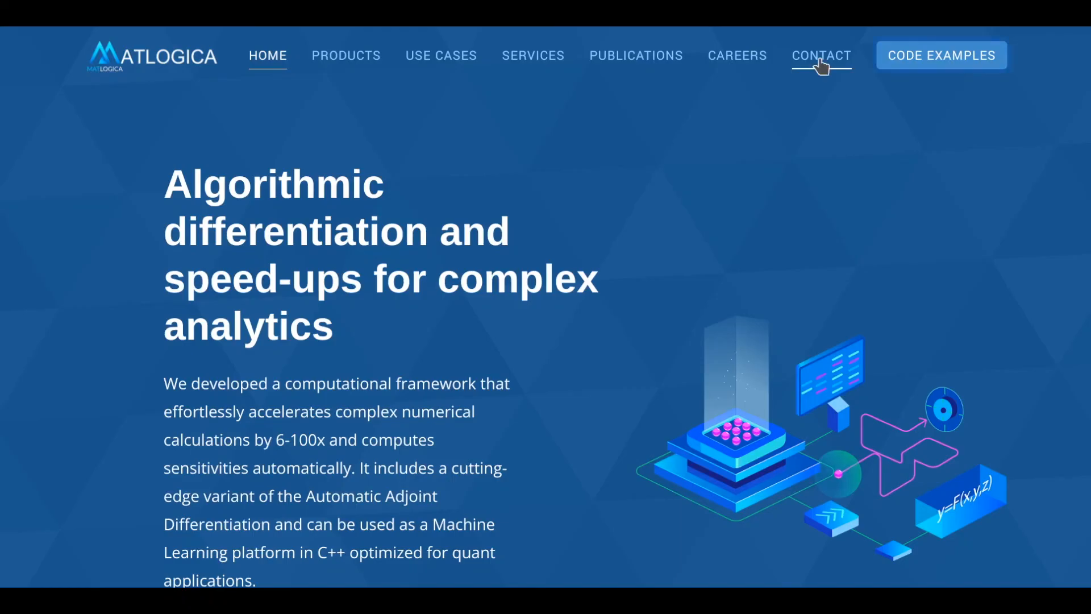
Step: Open Matlogica's CONTACT page and scroll down to the sales contact
left_click(821, 55)
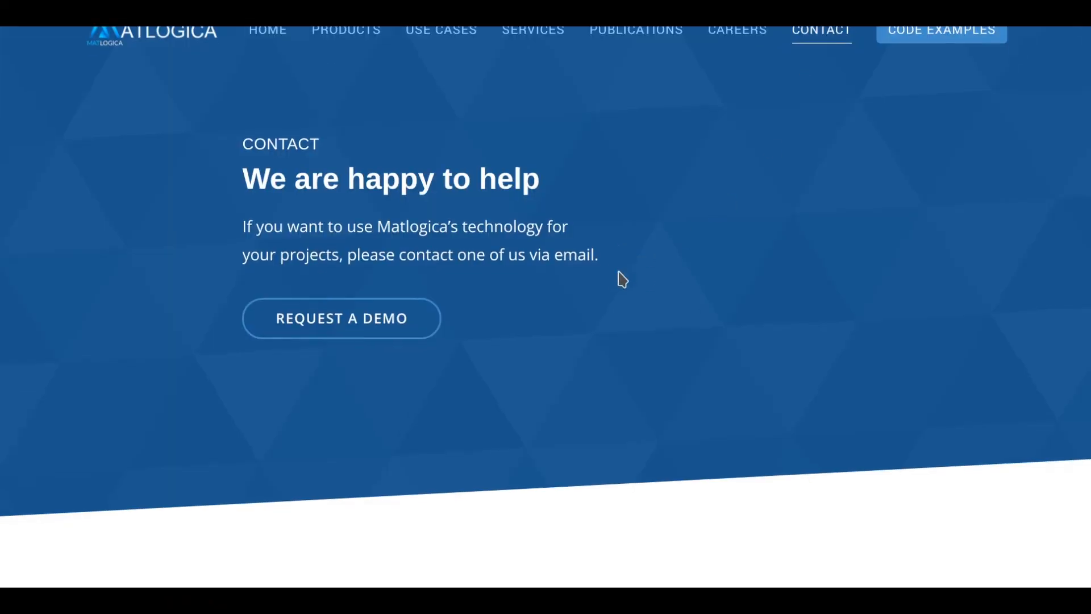
scroll("down", 3)
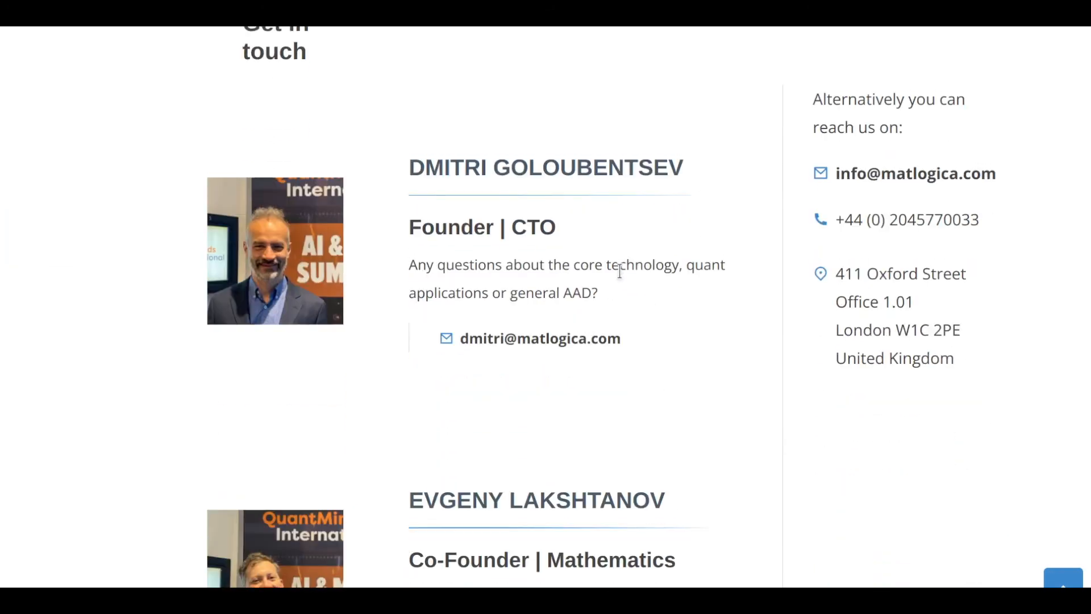
scroll("down", 3)
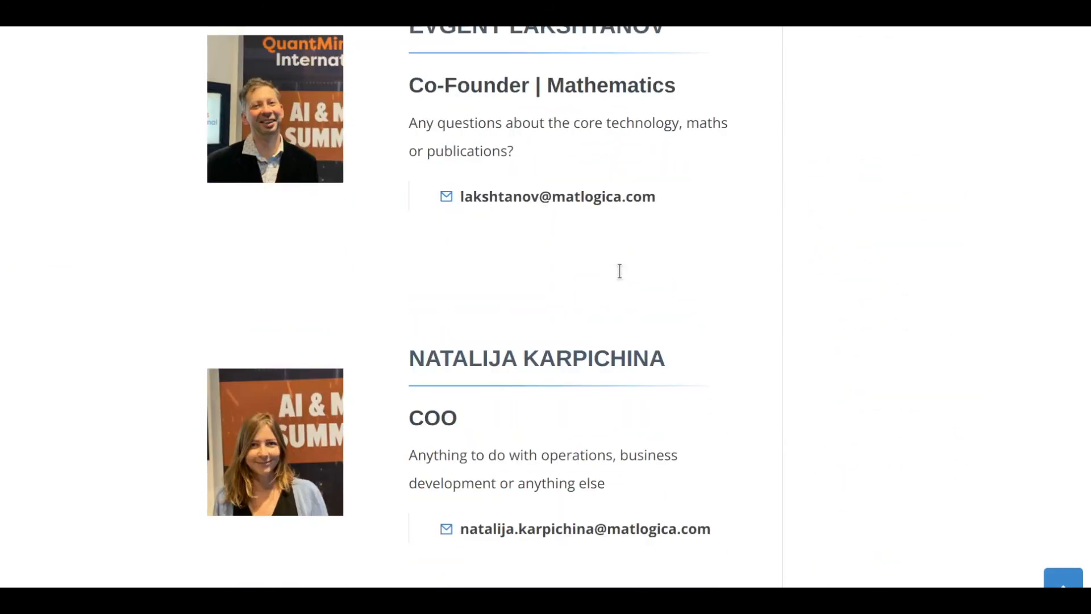
scroll("down", 3)
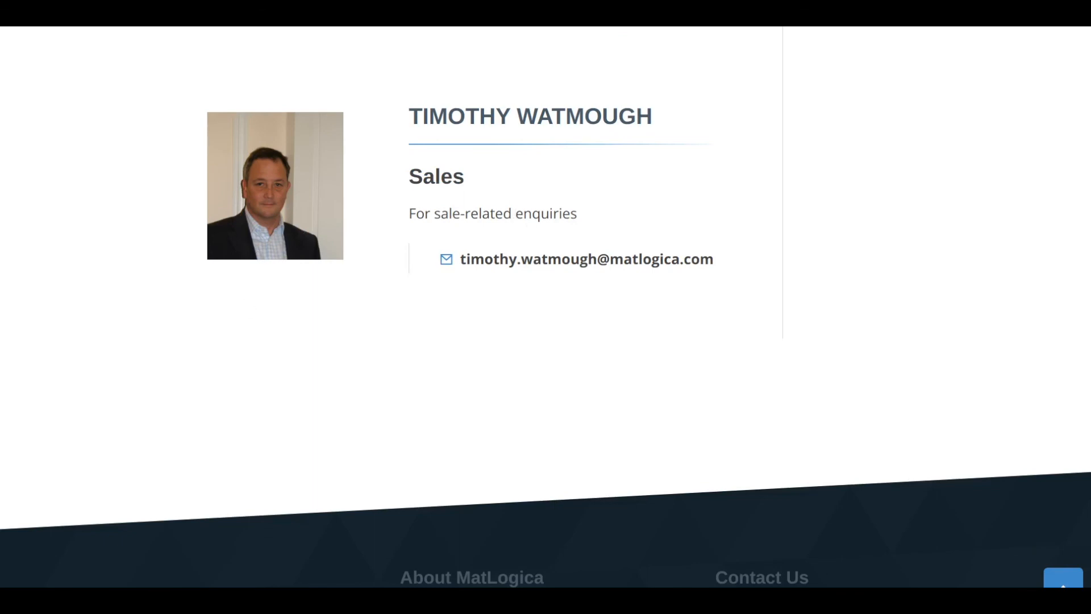